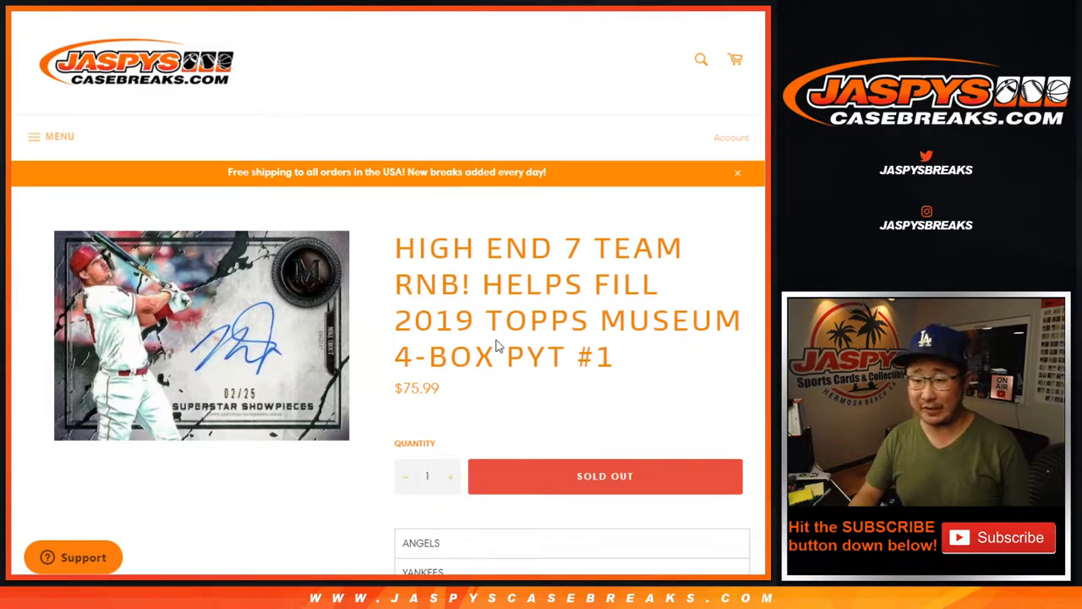
{"action": "mouse_move", "coordinate": [643, 359]}
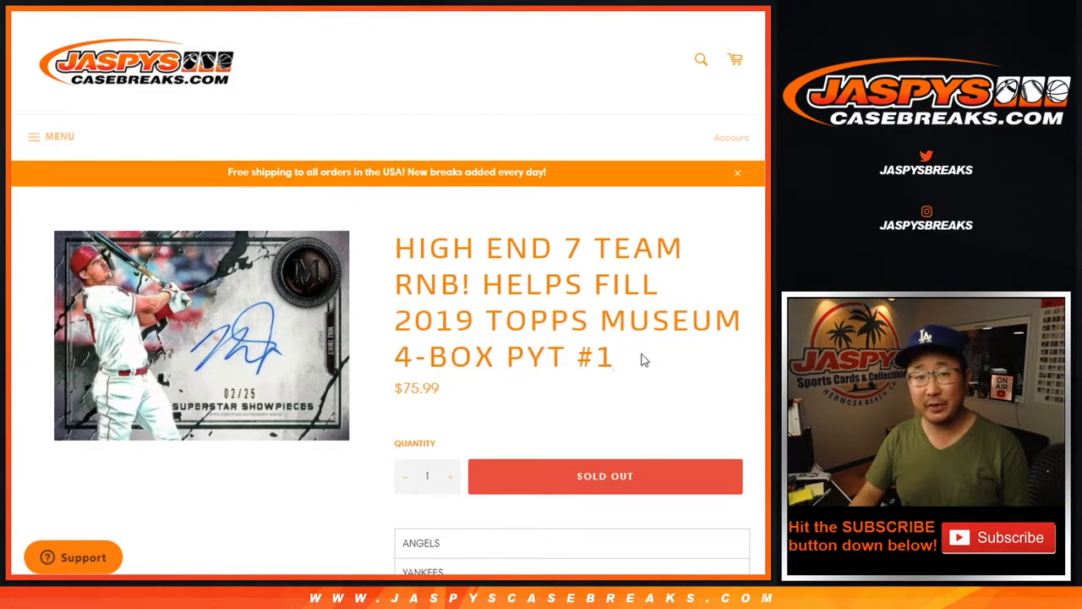
Review the break notes and select the list of ten participant team names to copy
{"action": "scroll", "scroll_direction": "down", "scroll_amount": 3}
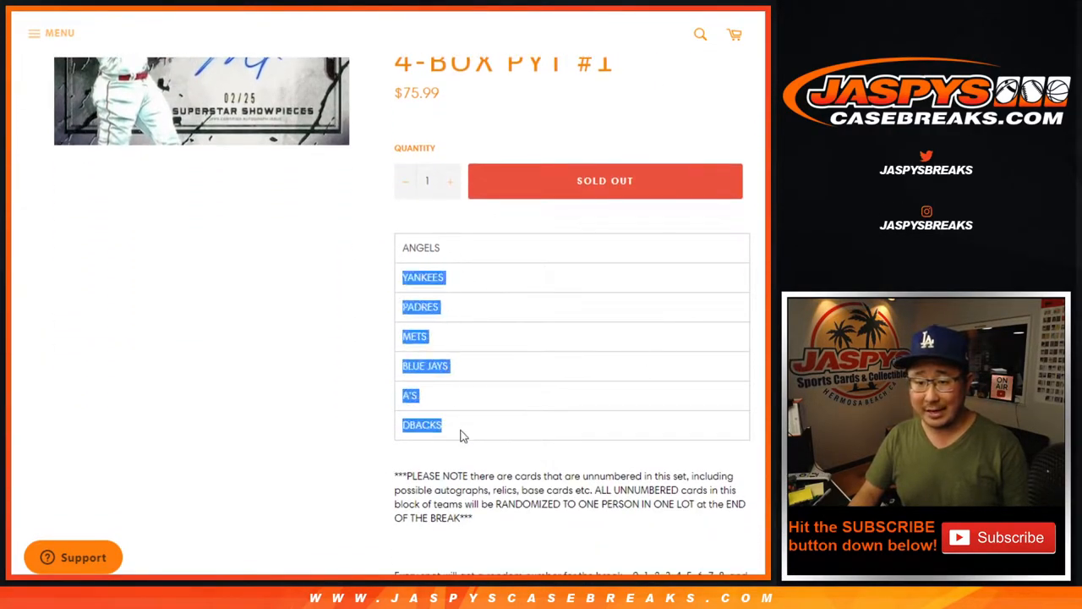
{"action": "scroll", "scroll_direction": "down", "scroll_amount": 3}
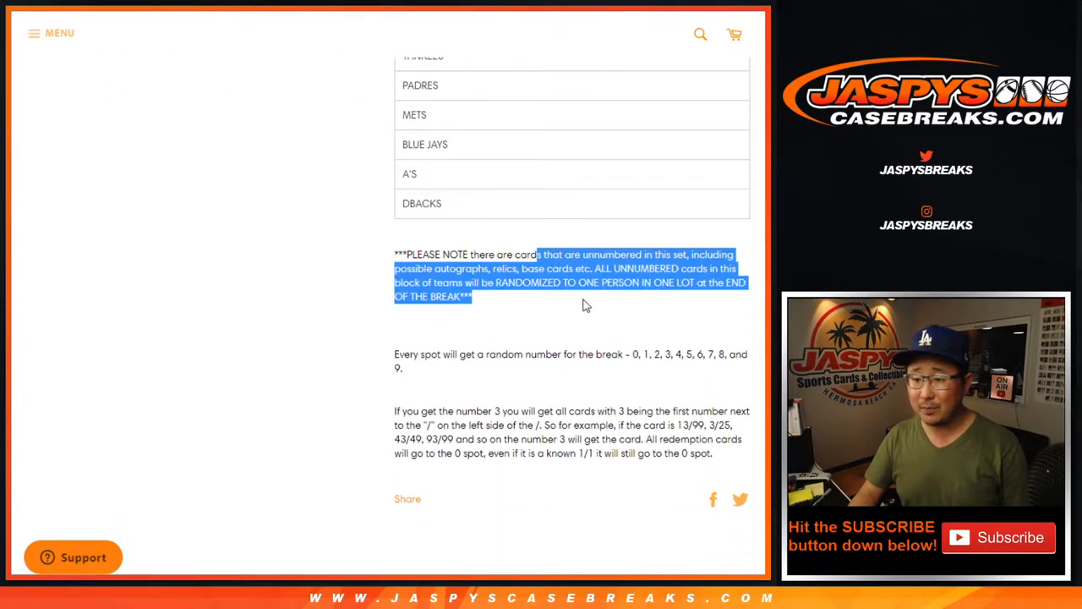
{"action": "left_click", "coordinate": [588, 308]}
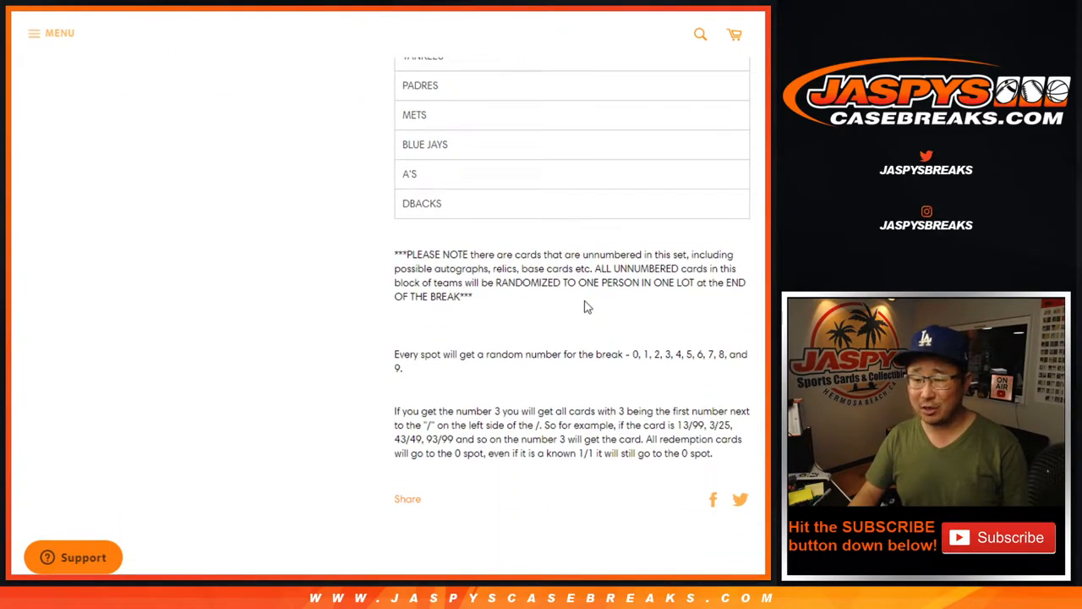
{"action": "left_click_drag", "start_coordinate": [459, 254], "coordinate": [510, 282]}
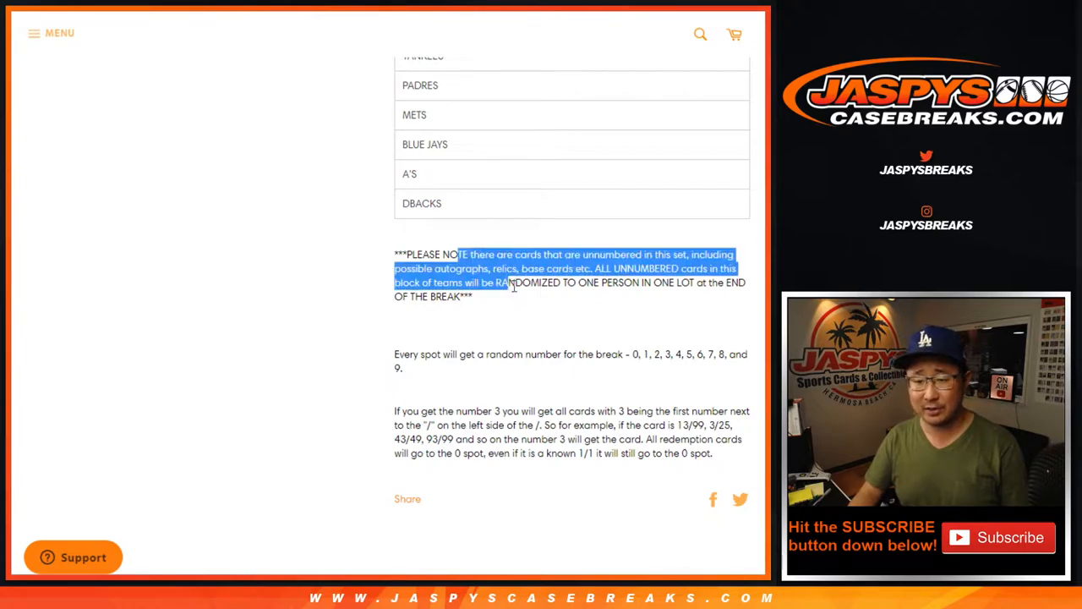
{"action": "left_click", "coordinate": [538, 345]}
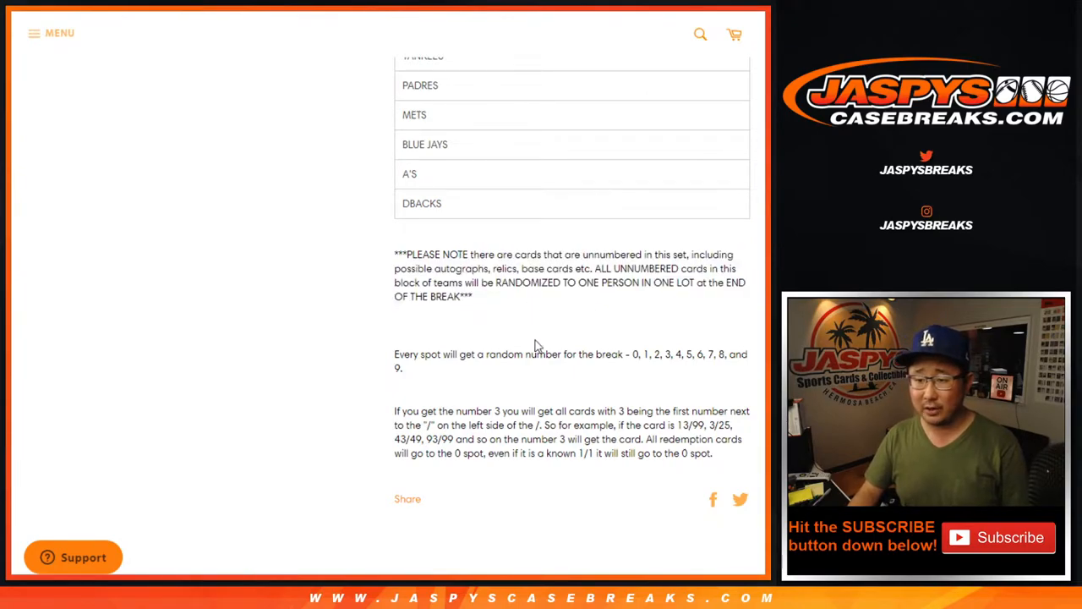
{"action": "mouse_move", "coordinate": [514, 319]}
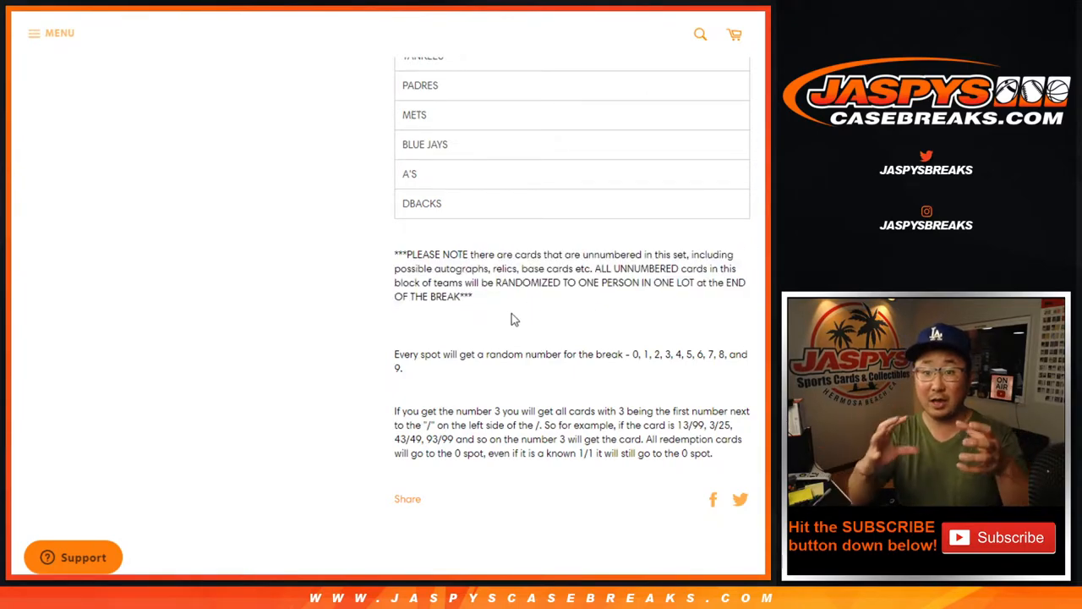
{"action": "scroll", "scroll_direction": "up", "scroll_amount": 3}
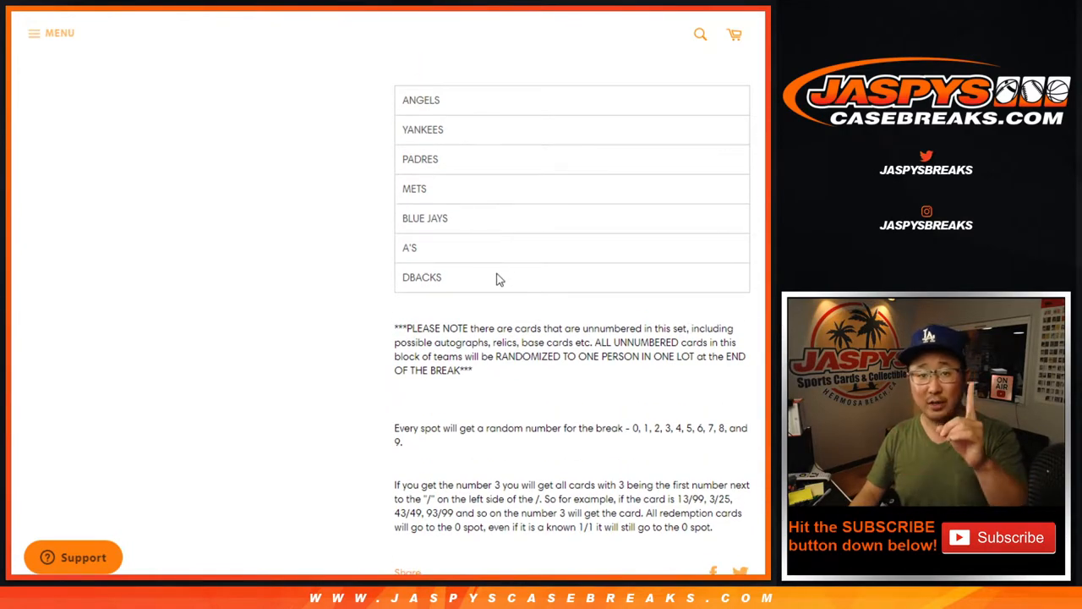
{"action": "left_click_drag", "start_coordinate": [393, 426], "coordinate": [713, 527]}
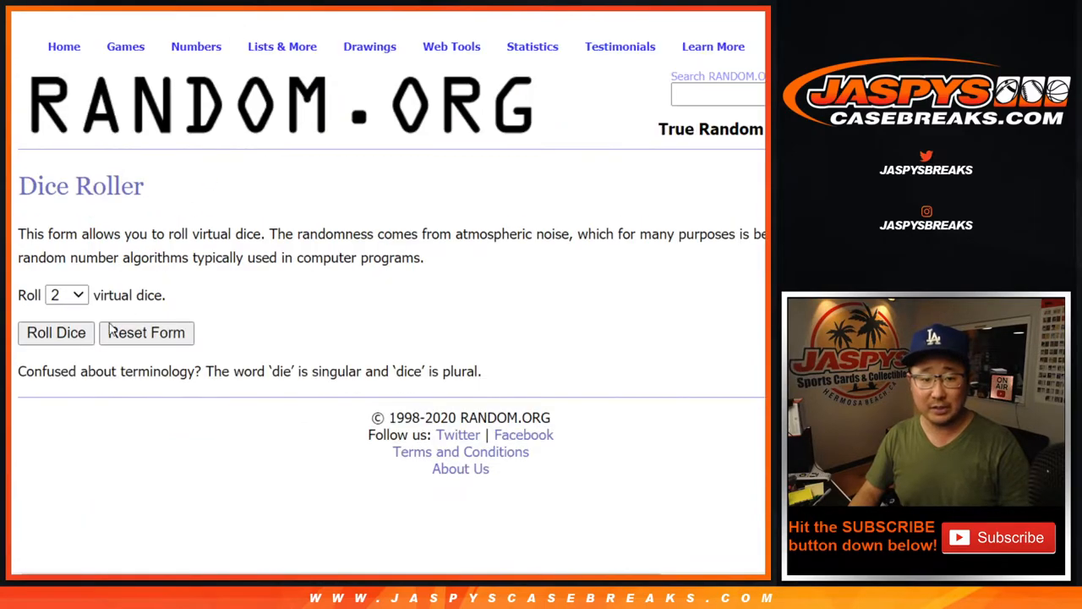
Shuffle the participant names in the List Randomizer and select the shuffled result to copy
{"action": "left_click", "coordinate": [56, 332]}
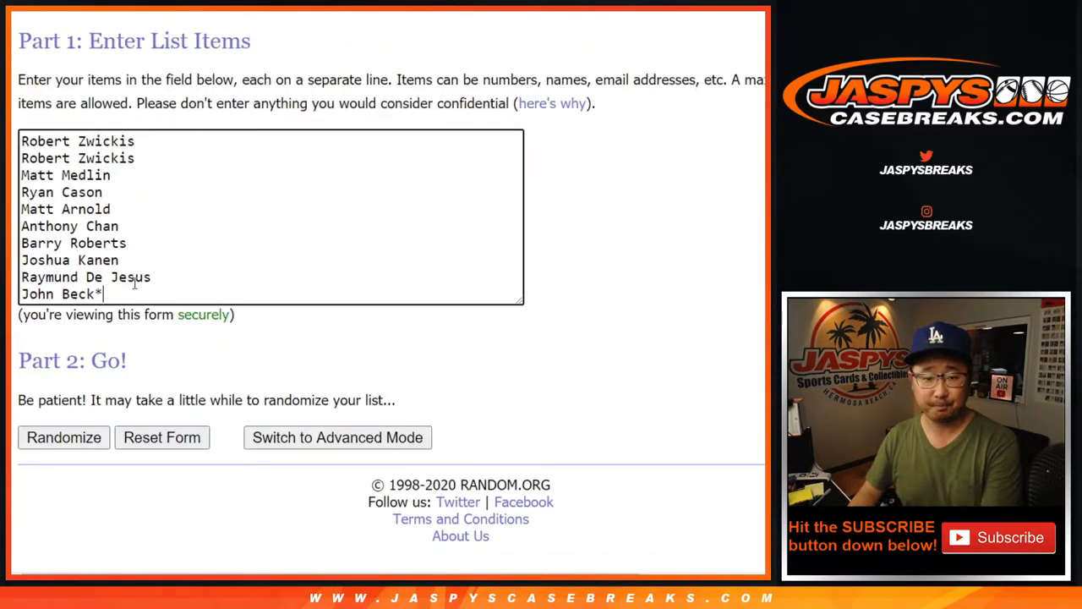
{"action": "left_click", "coordinate": [64, 436]}
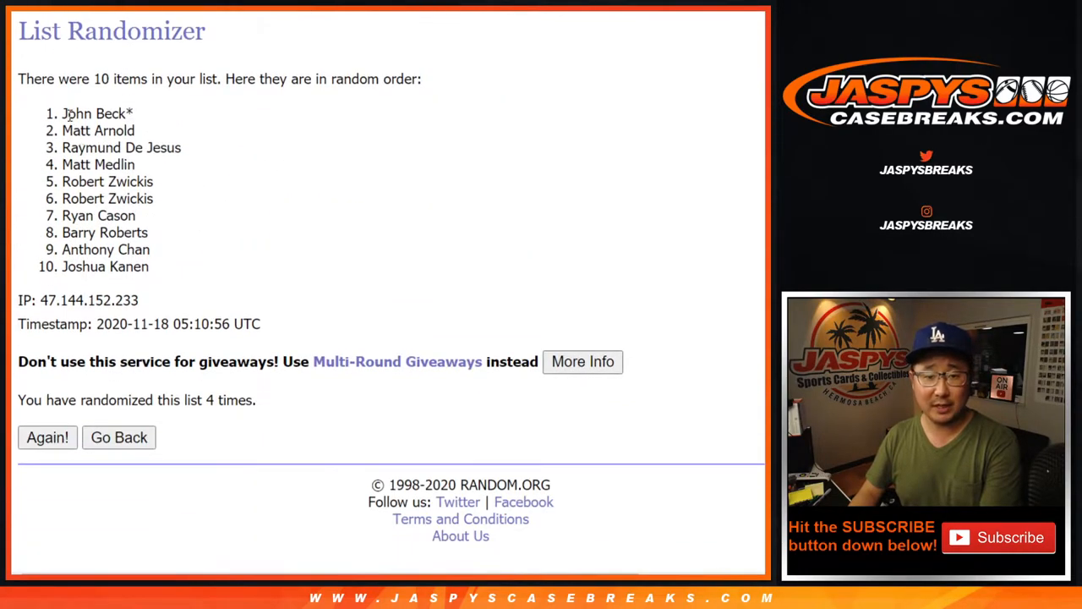
{"action": "left_click_drag", "start_coordinate": [64, 112], "coordinate": [152, 267]}
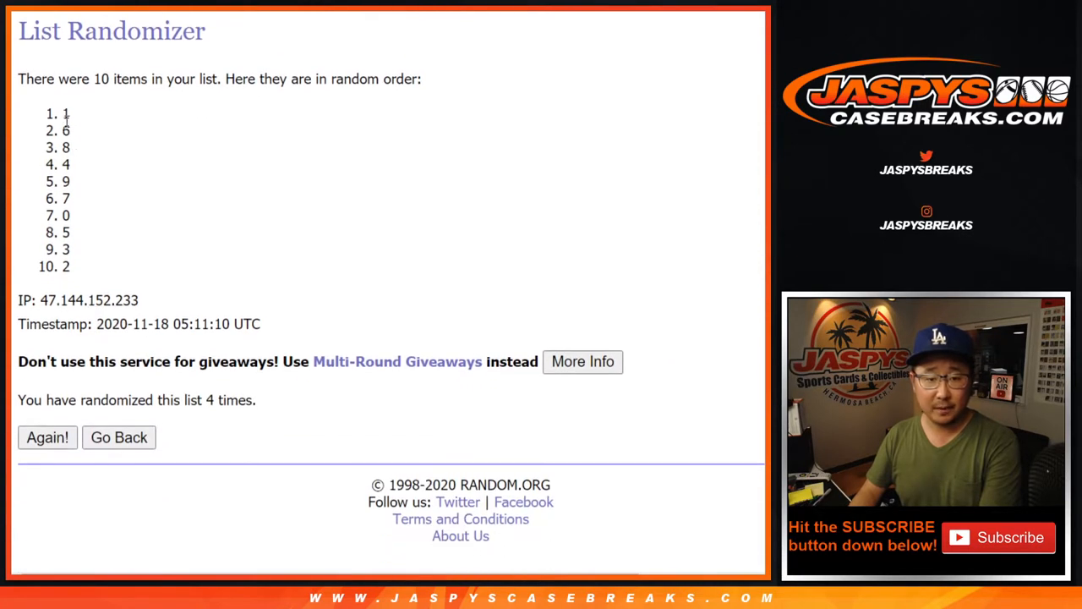
Select the shuffled numbers 0–9 from the randomizer result to copy
{"action": "left_click_drag", "start_coordinate": [66, 112], "coordinate": [66, 267]}
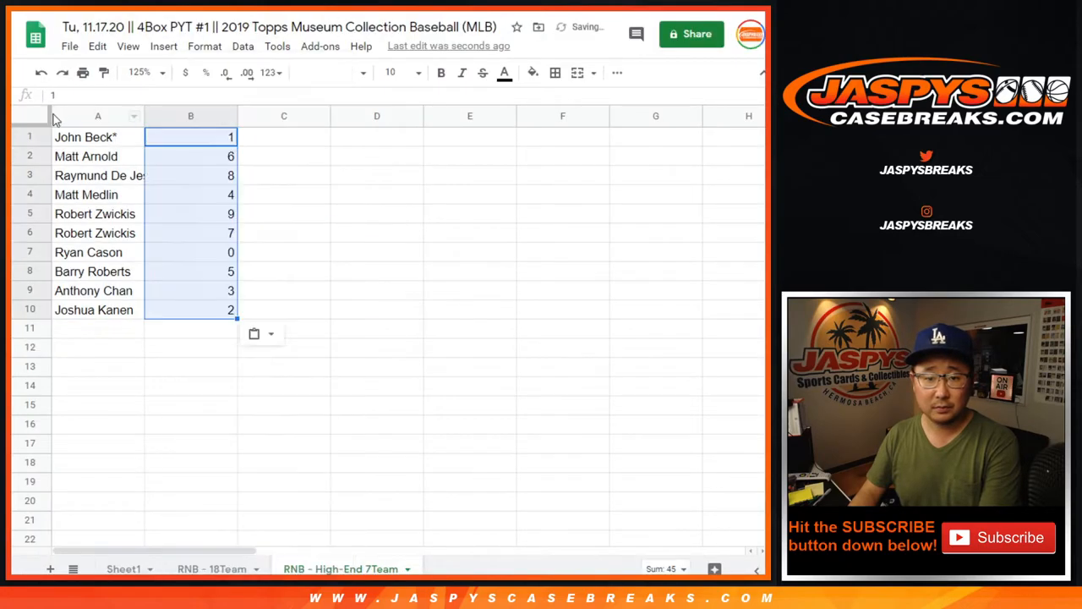
Apply Didact Gothic size 18 to the whole sheet and widen column A to show full names
{"action": "left_click", "coordinate": [325, 71]}
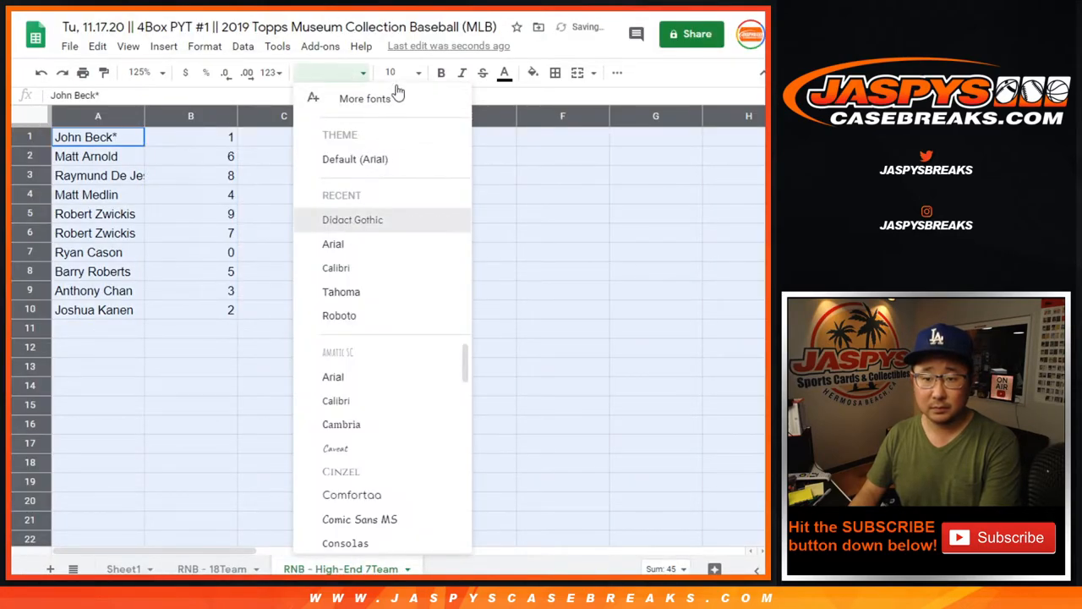
{"action": "left_click", "coordinate": [351, 220]}
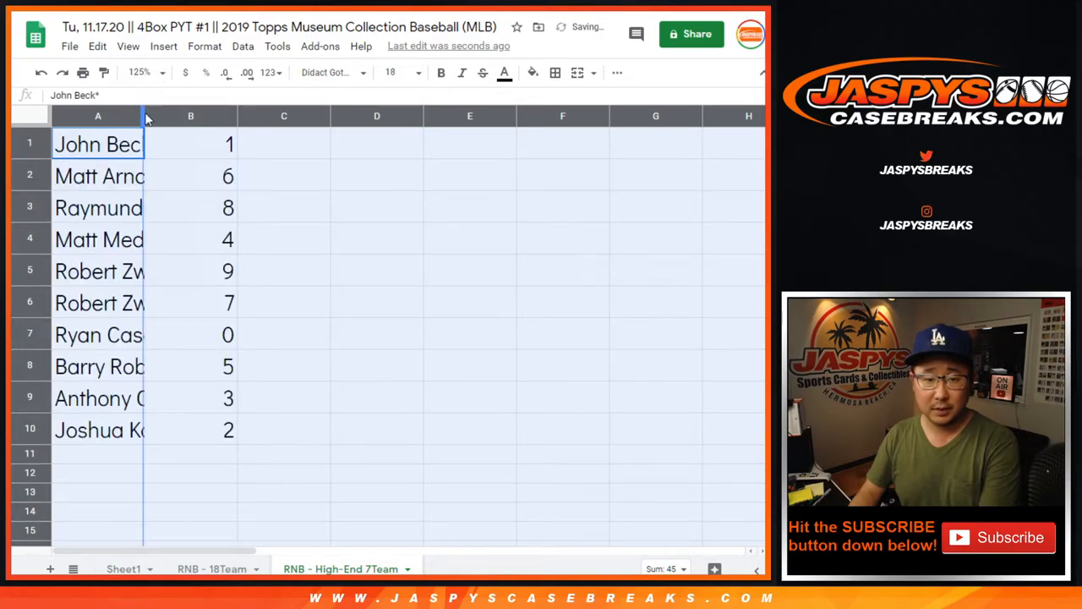
{"action": "left_click_drag", "start_coordinate": [143, 115], "coordinate": [246, 115]}
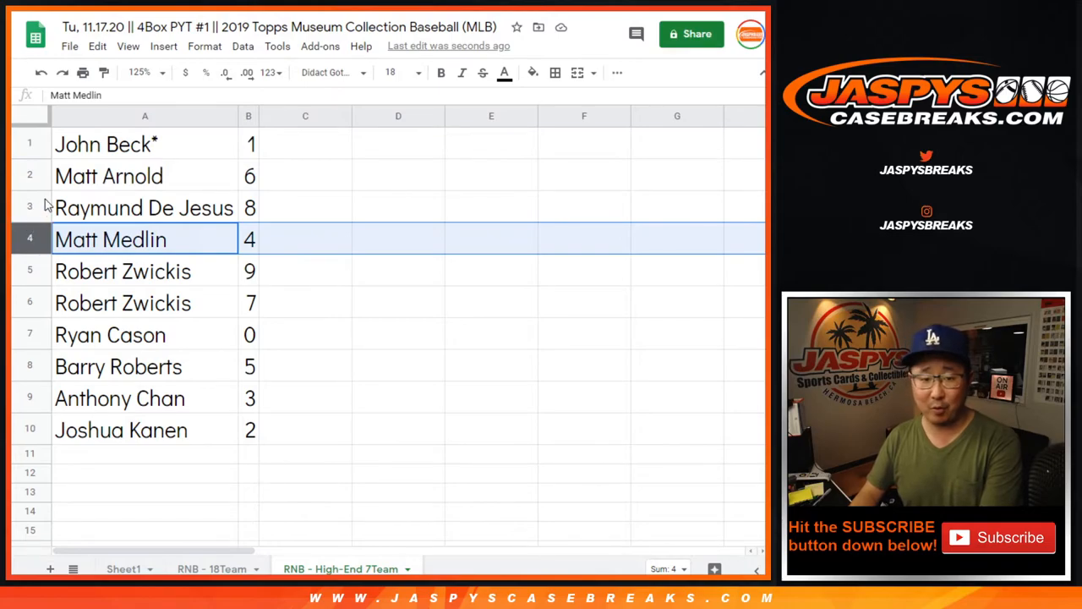
Select all ten participant rows and sort the range by the number in column B
{"action": "left_click", "coordinate": [122, 271]}
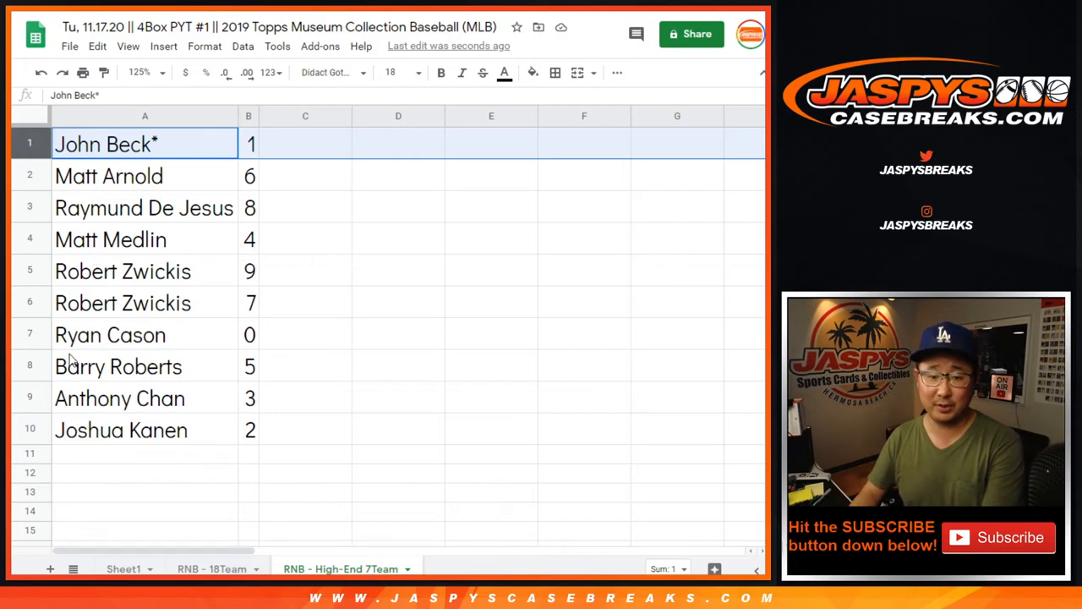
{"action": "left_click", "coordinate": [122, 429]}
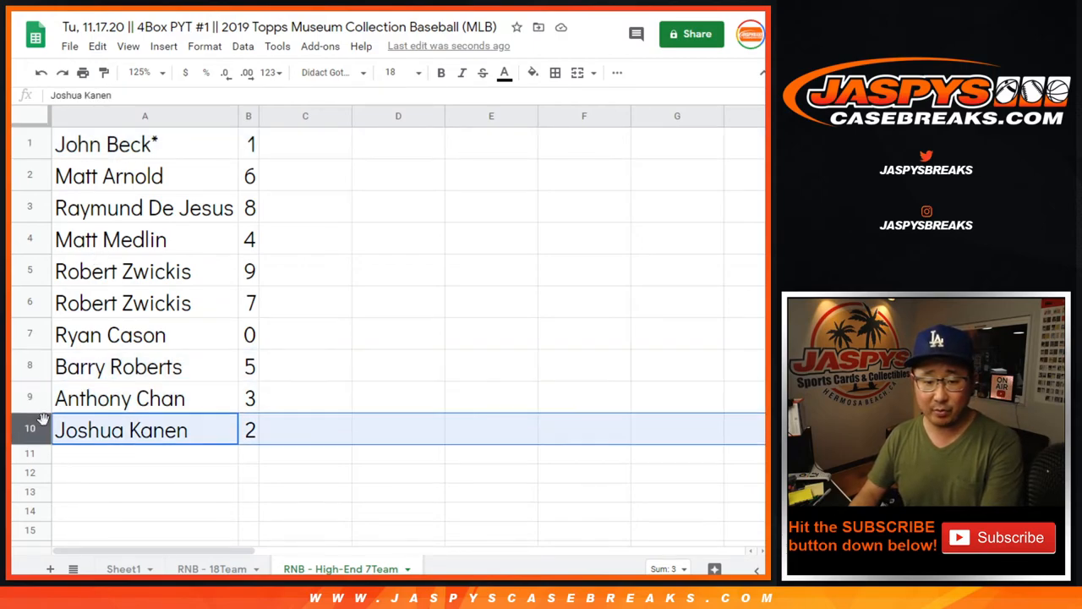
{"action": "left_click", "coordinate": [249, 115]}
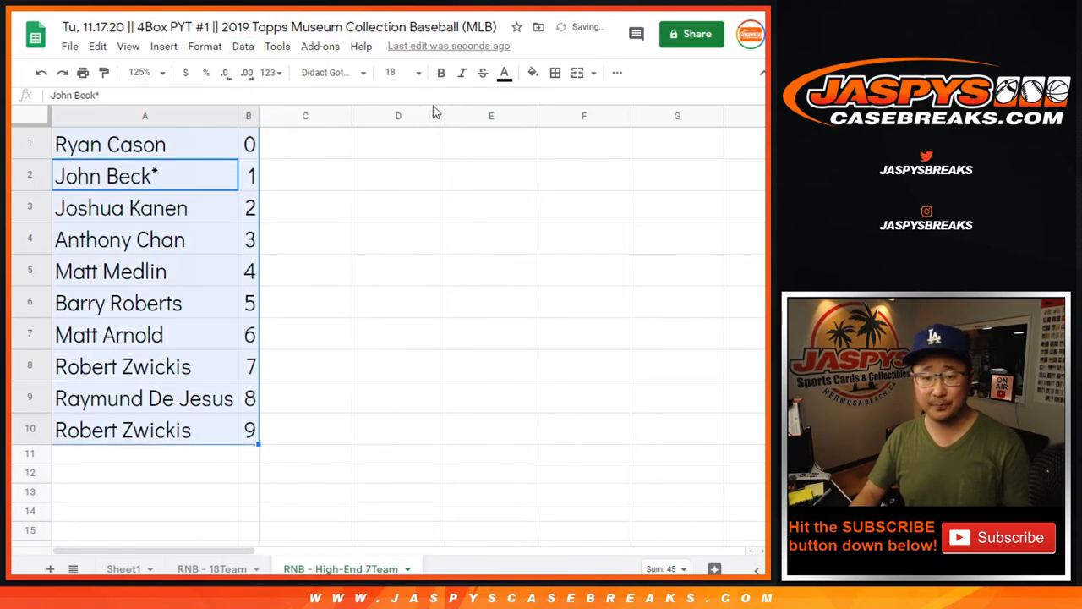
{"action": "left_click", "coordinate": [615, 71]}
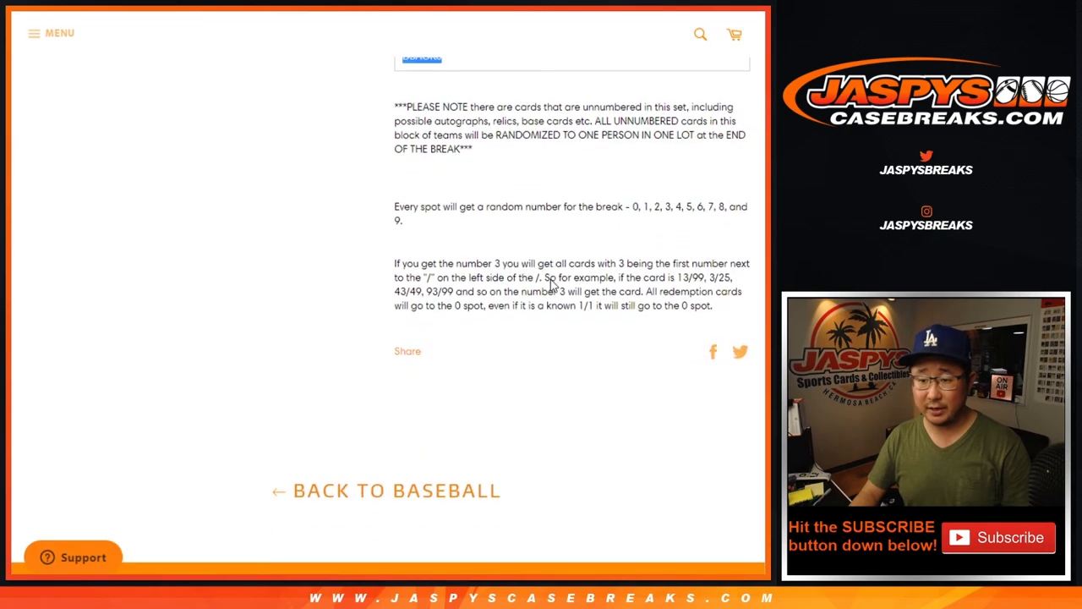
{"action": "scroll", "scroll_direction": "up", "scroll_amount": 3}
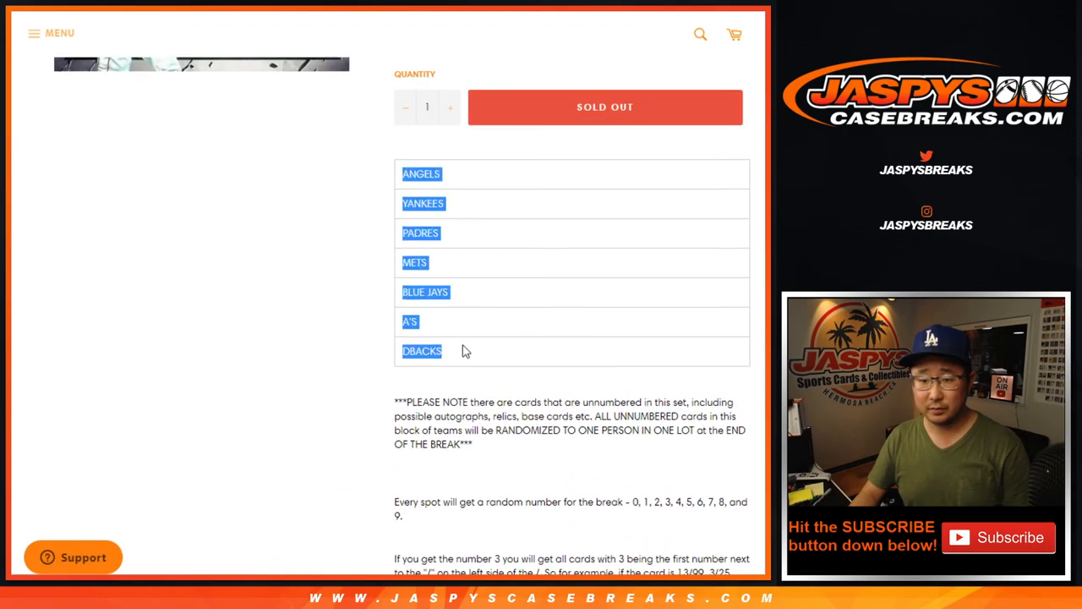